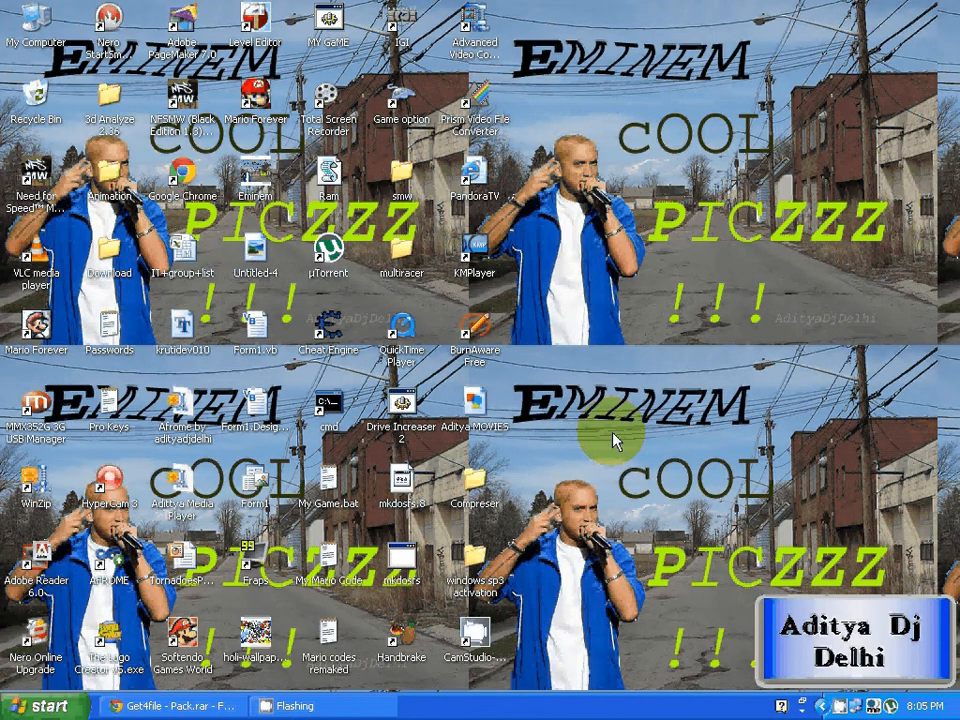
Refresh the desktop twice via its context menu before launching AntiWPA3.cmd.
{"action": "right_click", "coordinate": [616, 440]}
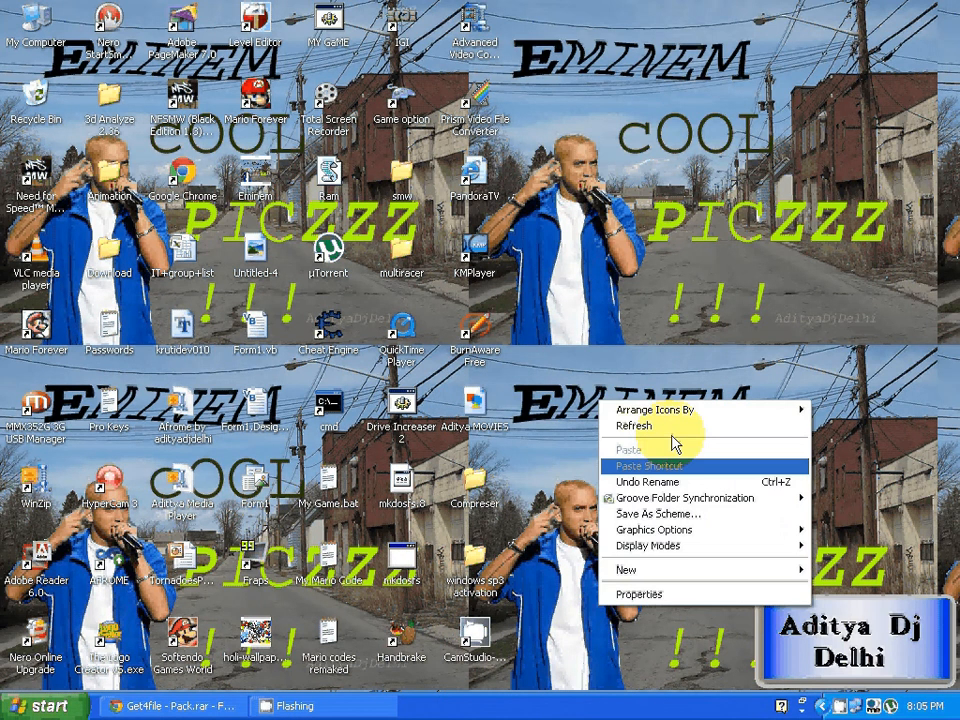
{"action": "left_click", "coordinate": [576, 430]}
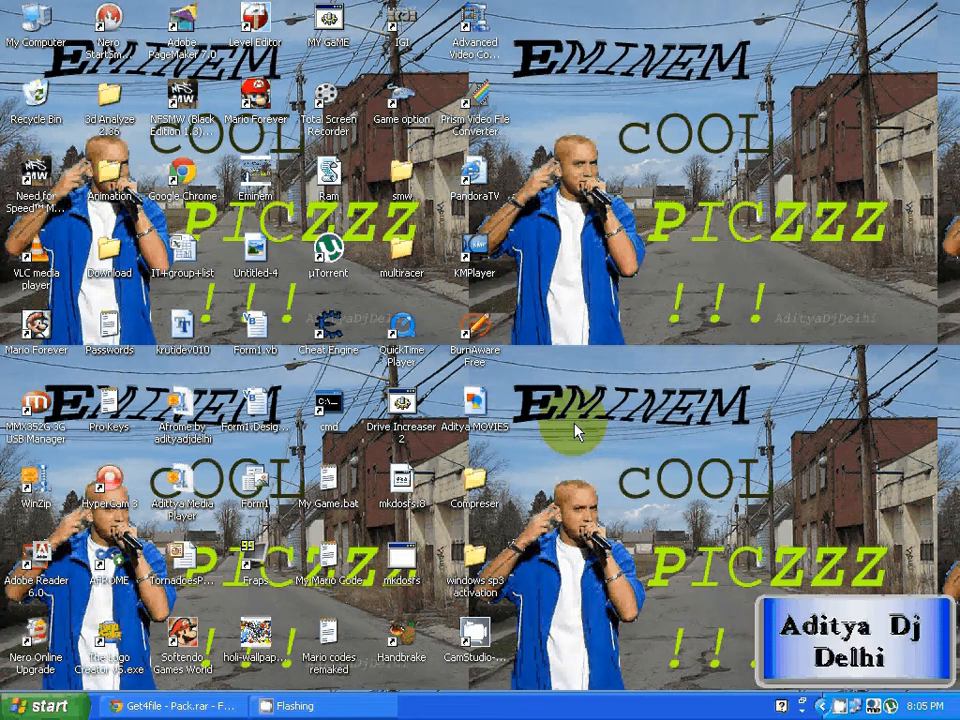
{"action": "right_click", "coordinate": [576, 430]}
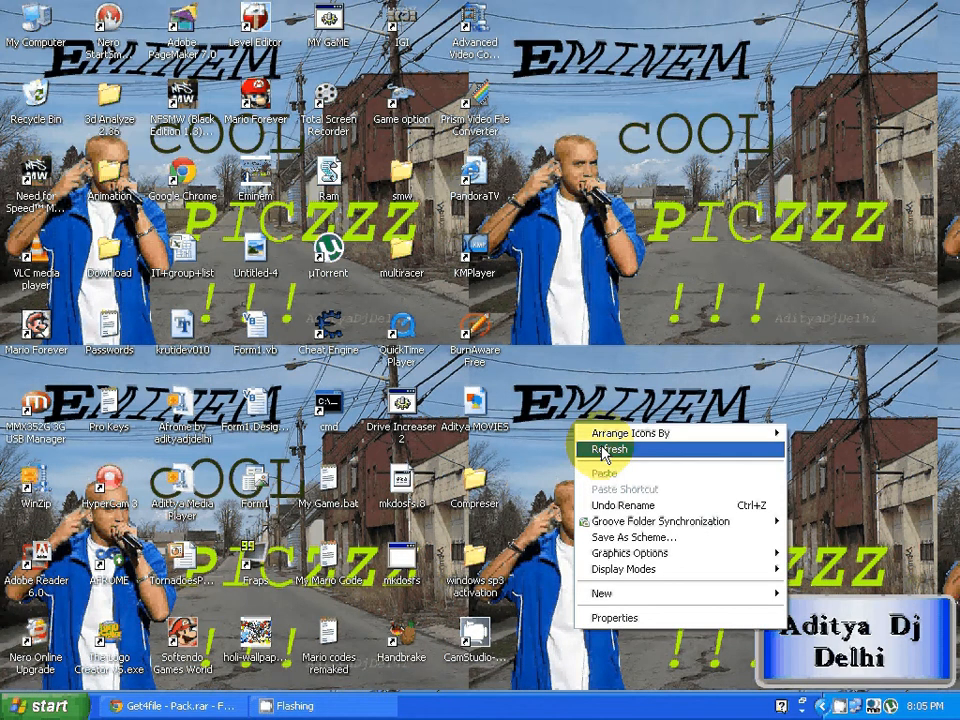
{"action": "left_click", "coordinate": [612, 450]}
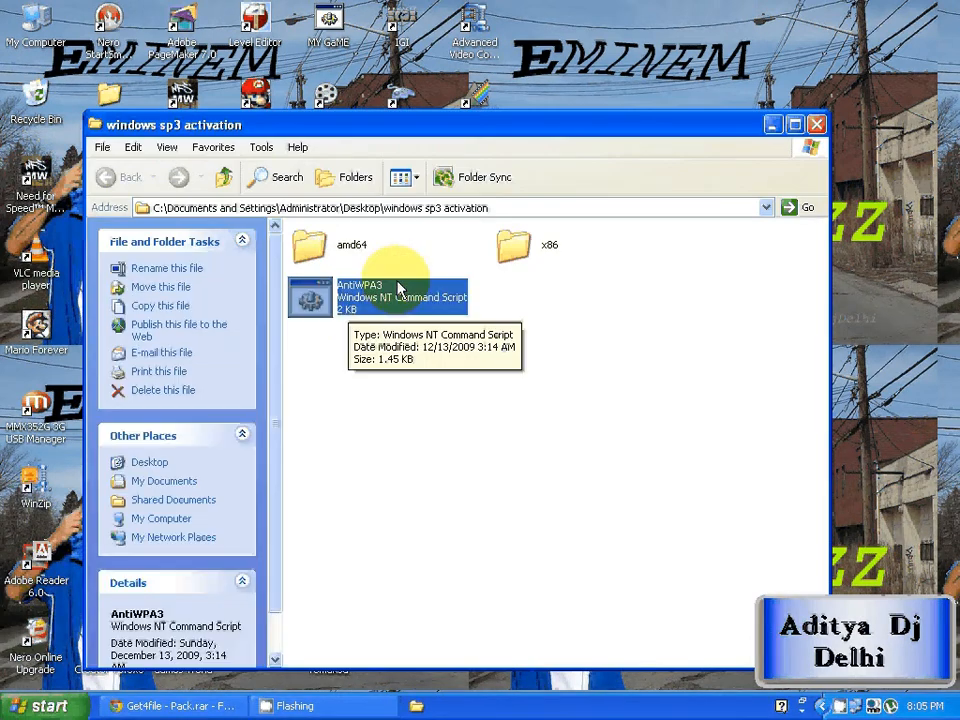
{"action": "mouse_move", "coordinate": [384, 328]}
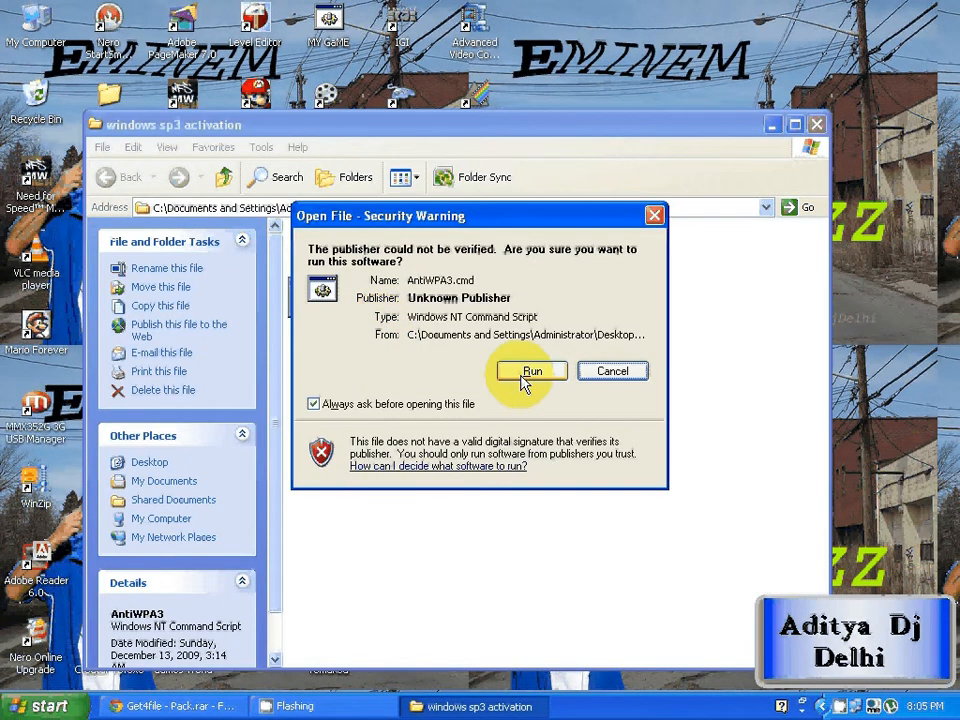
Run the unverified AntiWPA3 script, see 'patch already installed', then close the command window.
{"action": "left_click", "coordinate": [532, 370]}
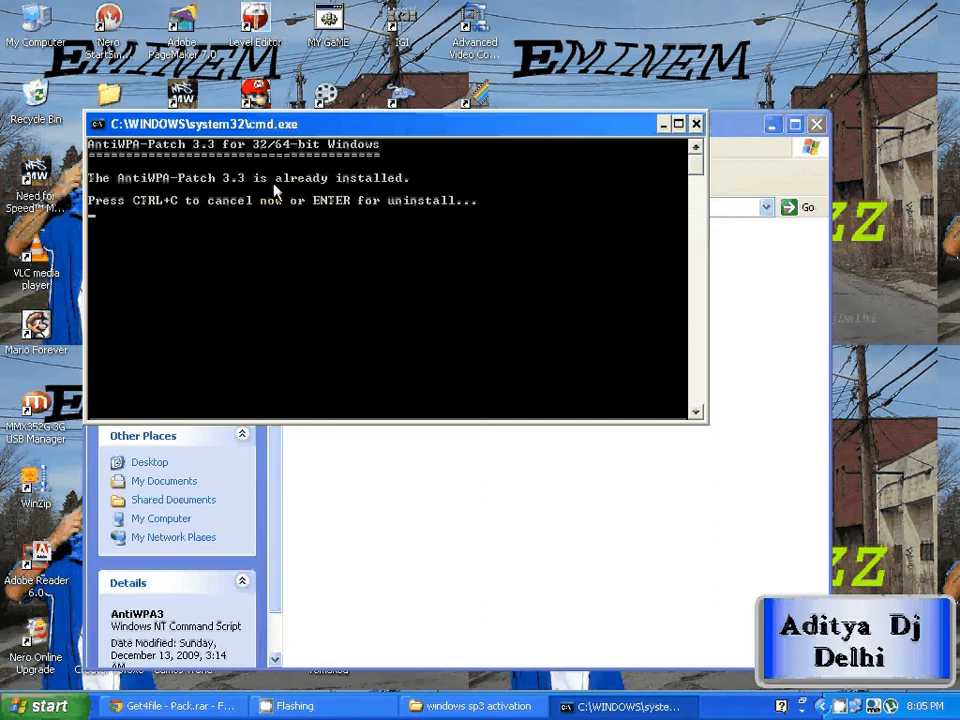
{"action": "mouse_move", "coordinate": [490, 220]}
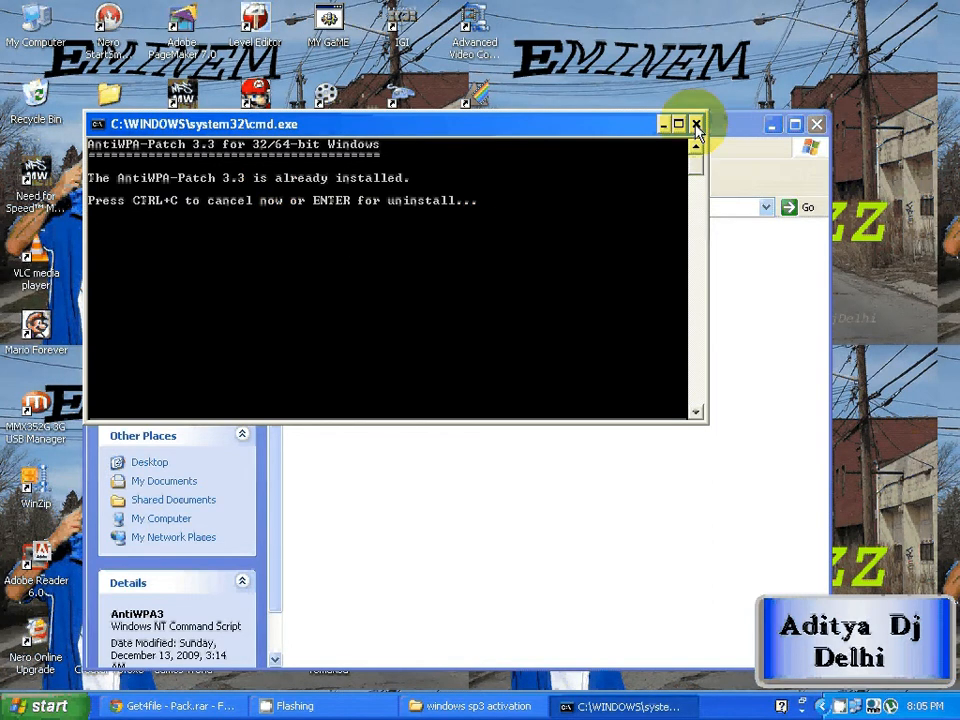
{"action": "left_click", "coordinate": [696, 124]}
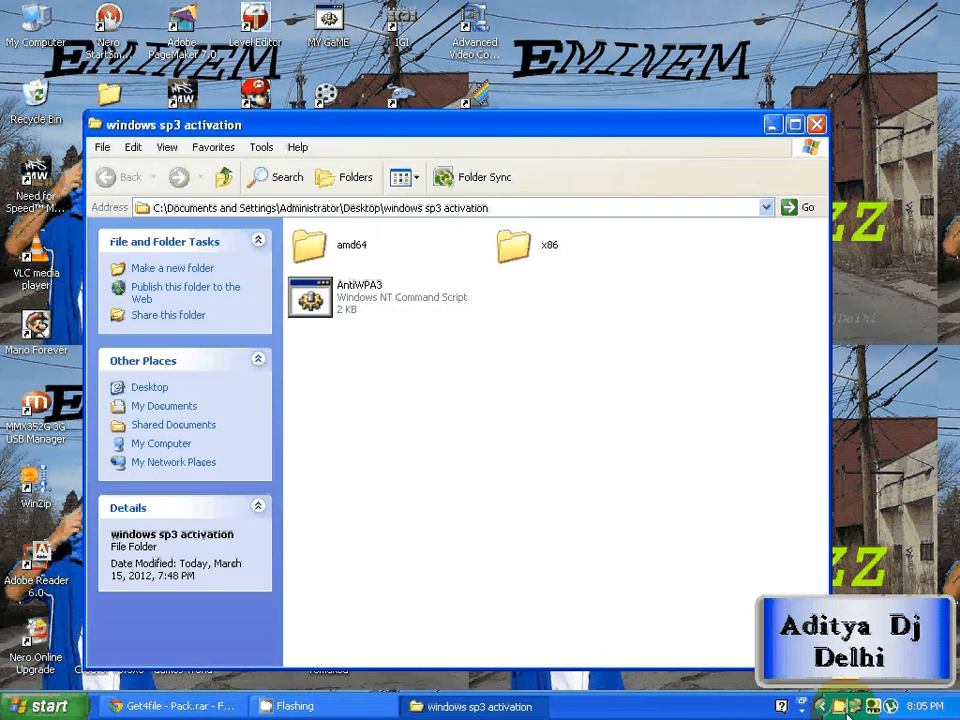
{"action": "left_click", "coordinate": [40, 704]}
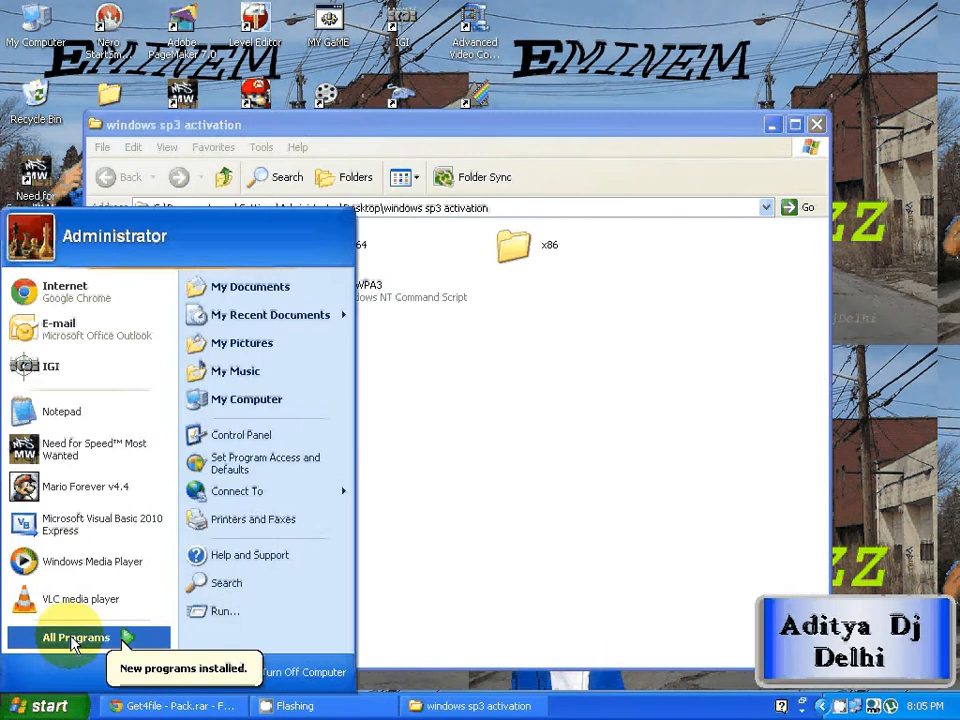
{"action": "left_click", "coordinate": [76, 636]}
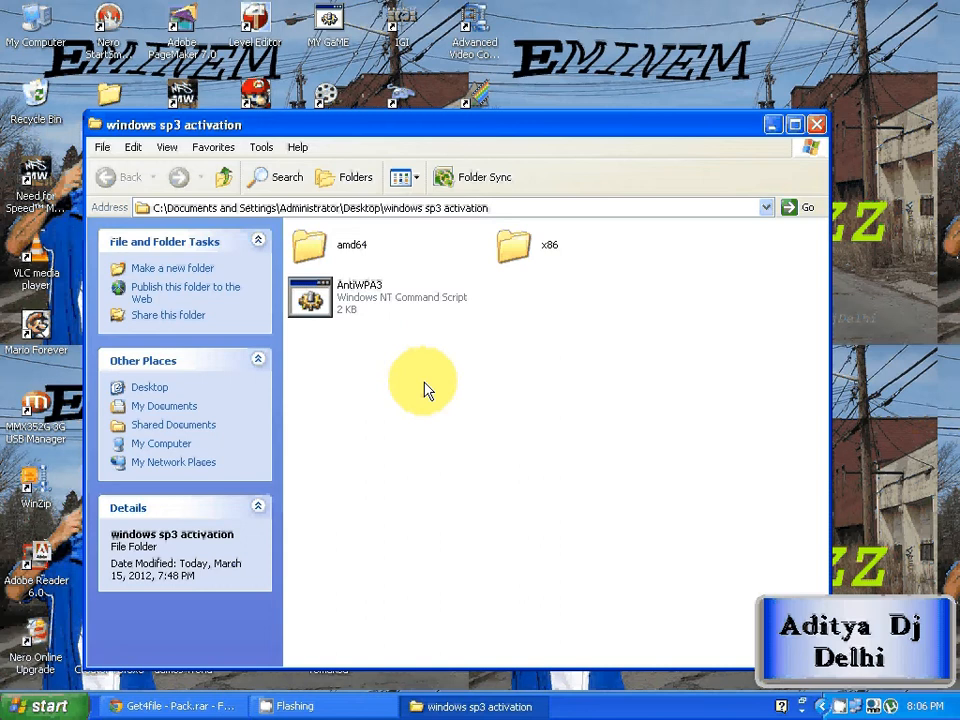
{"action": "mouse_move", "coordinate": [120, 504]}
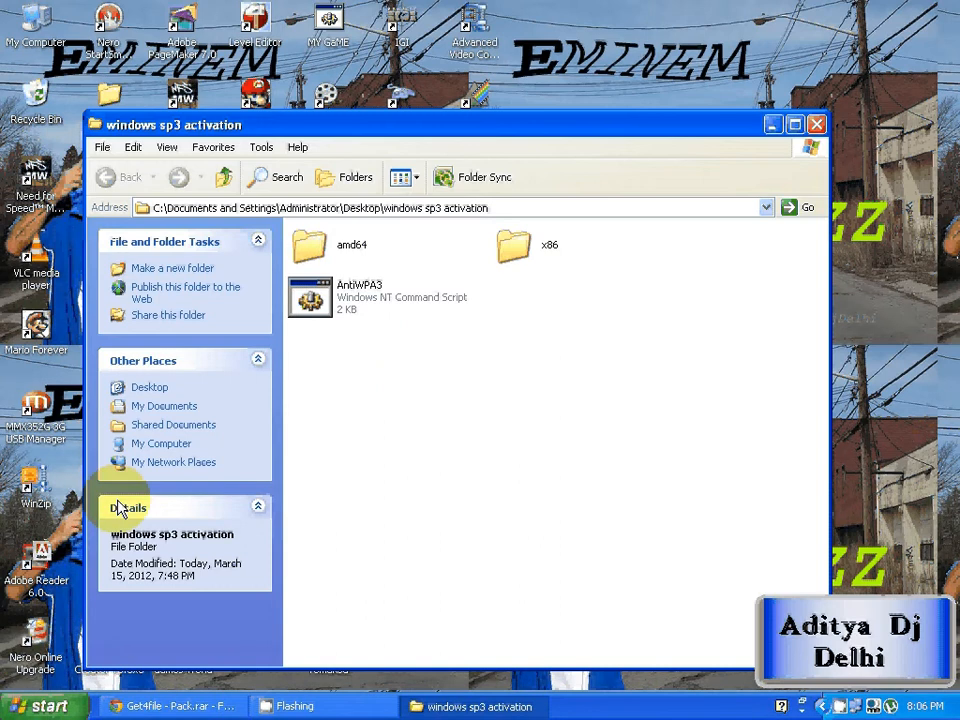